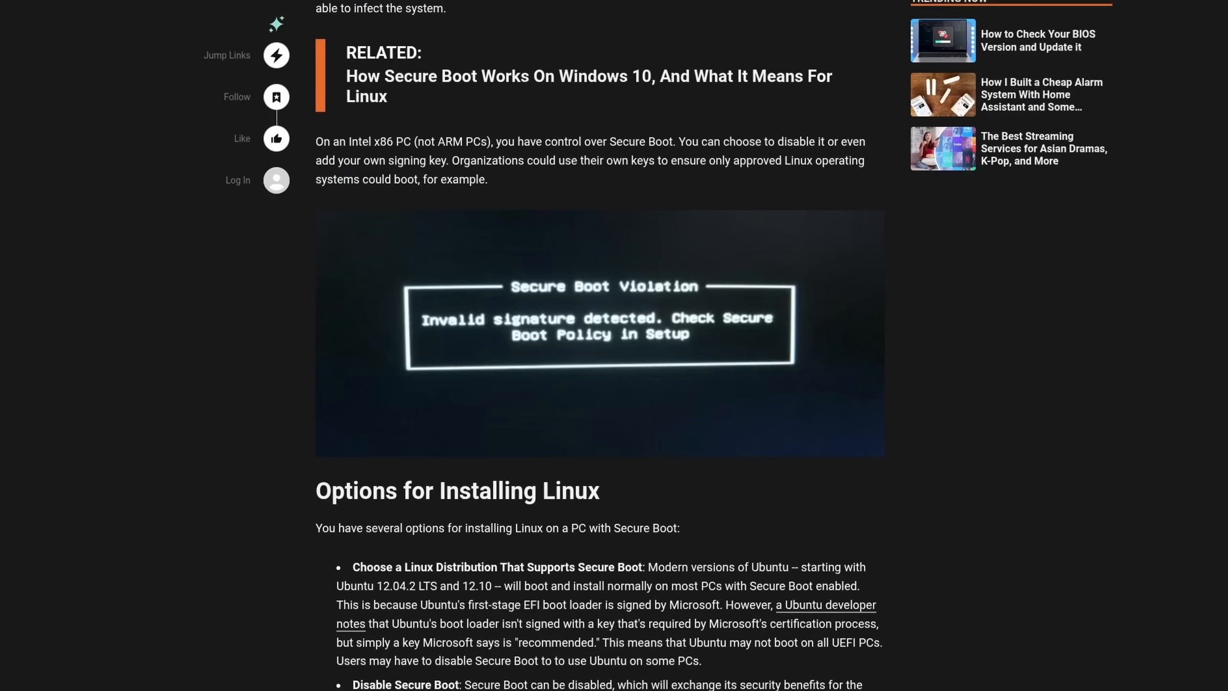
- Scroll through the Secure Boot article before moving to the Surface Book 3 forum post
{"action": "scroll", "scroll_direction": "down", "scroll_amount": 3}
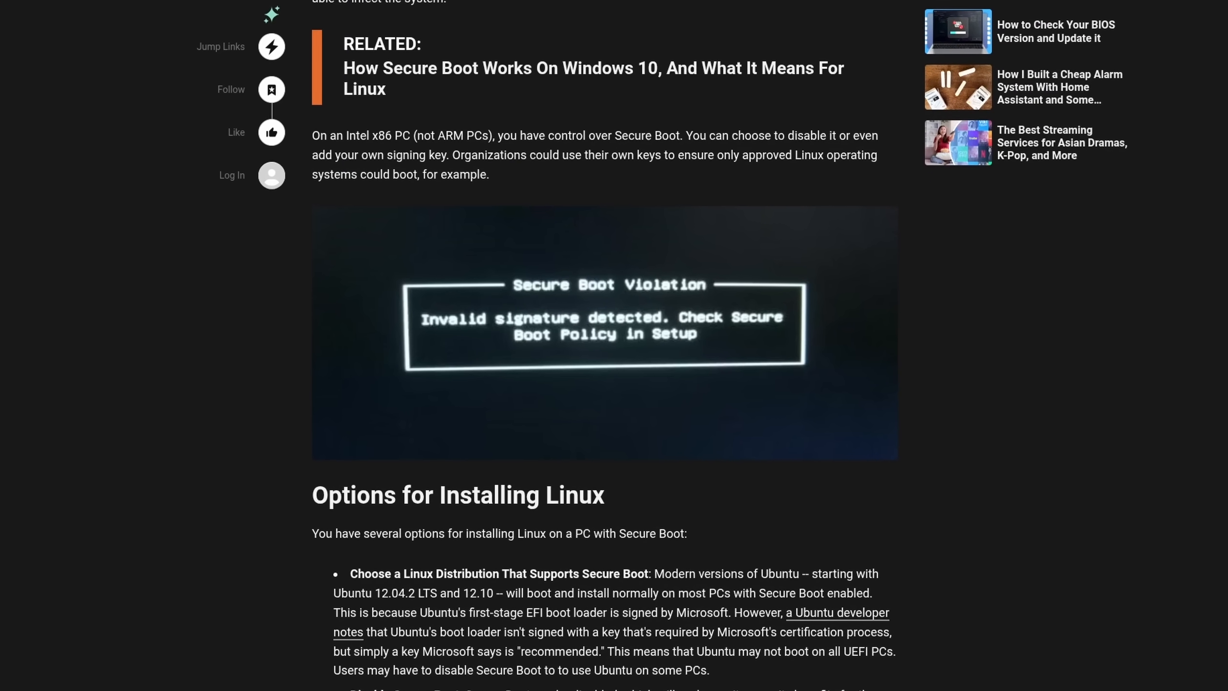
{"action": "scroll", "scroll_direction": "down", "scroll_amount": 3}
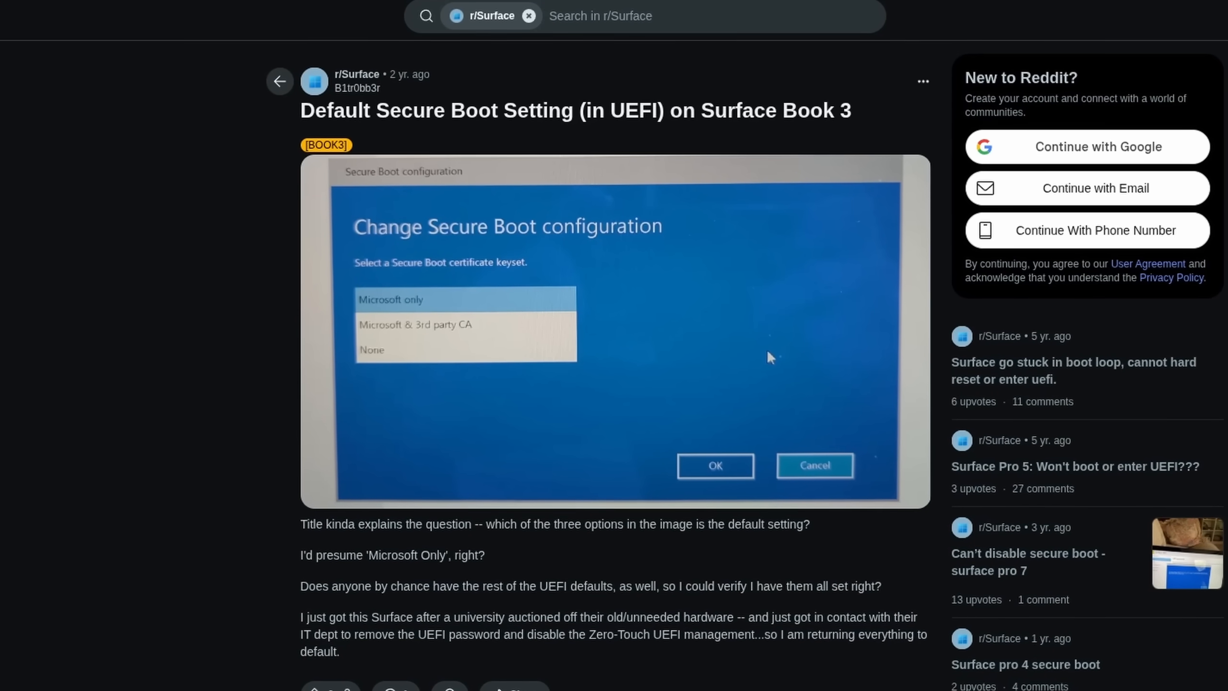
{"action": "scroll", "scroll_direction": "up", "scroll_amount": 3}
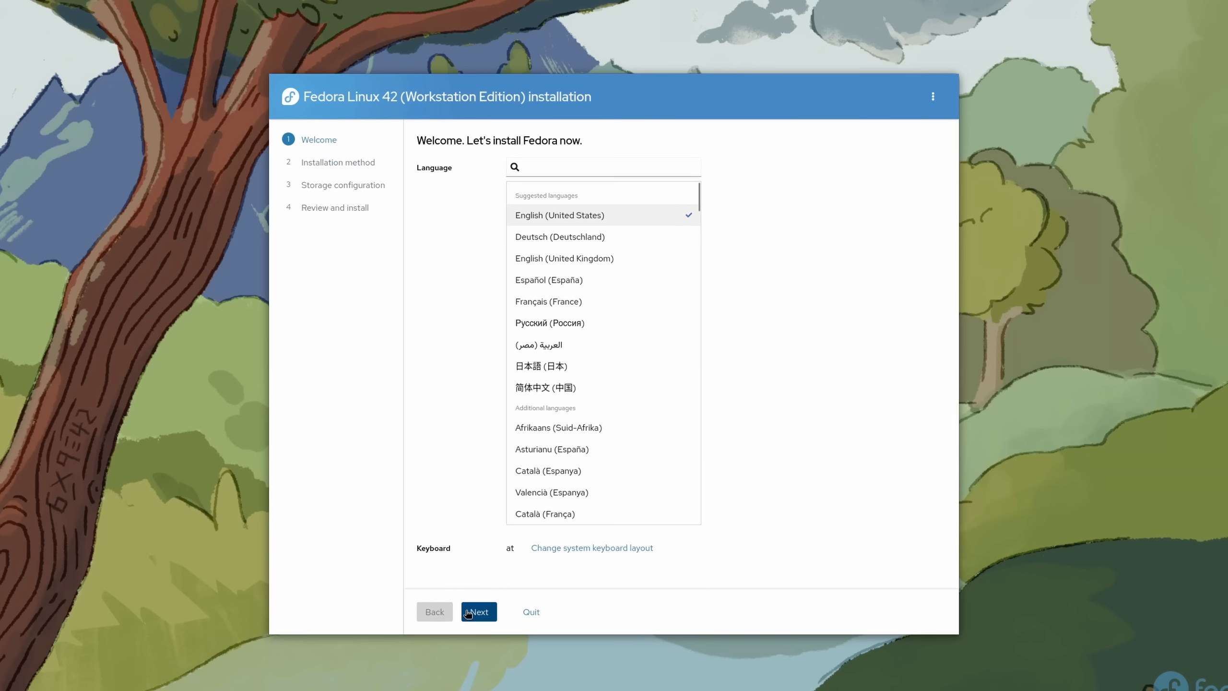
- Accept the default language, skip disk encryption, keep the keyboard layout and start the Full Name entry
{"action": "left_click", "coordinate": [478, 611]}
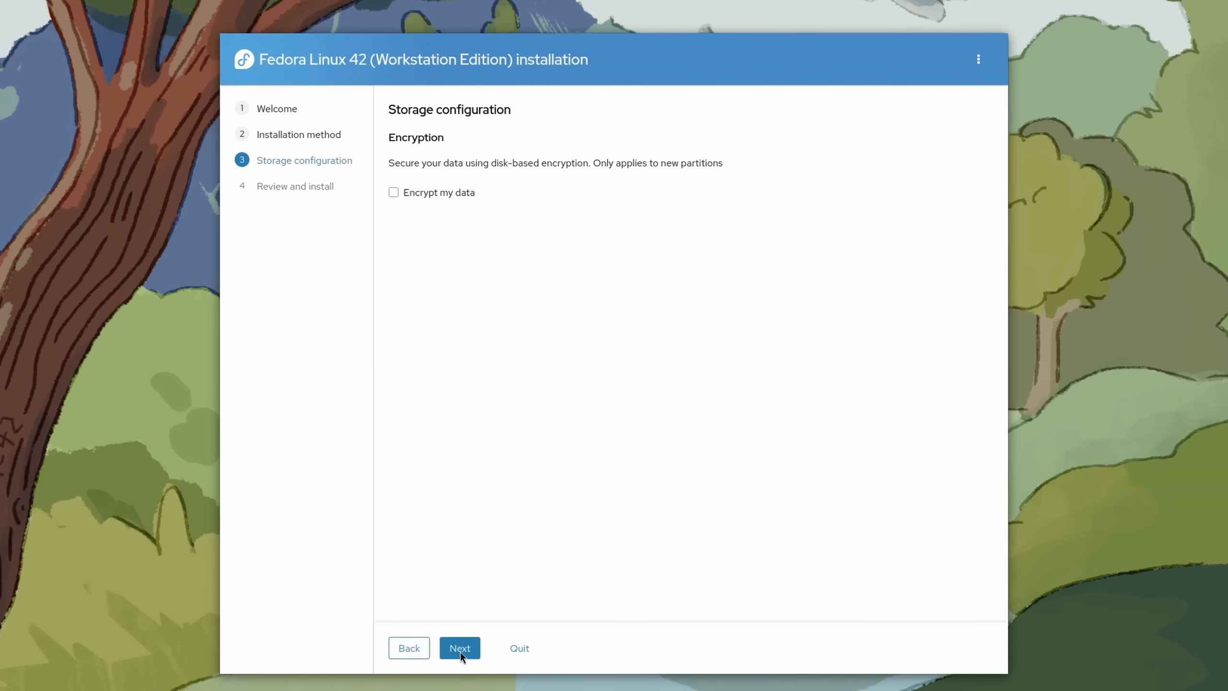
{"action": "left_click", "coordinate": [459, 648]}
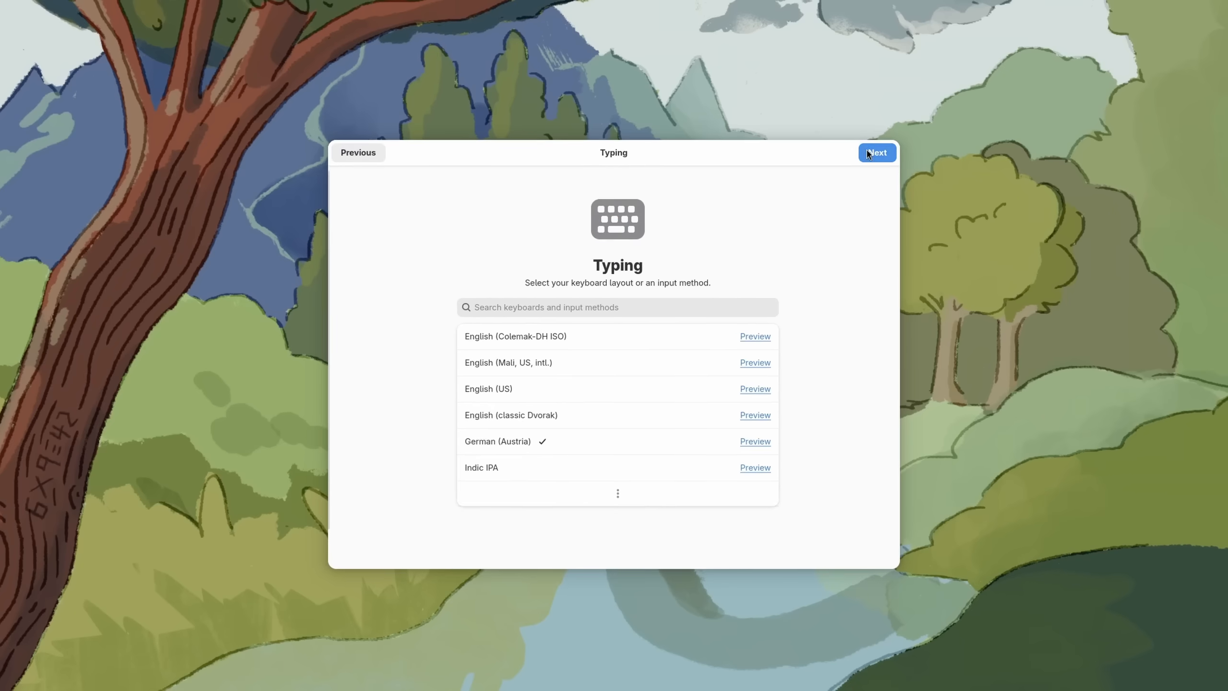
{"action": "left_click", "coordinate": [876, 151]}
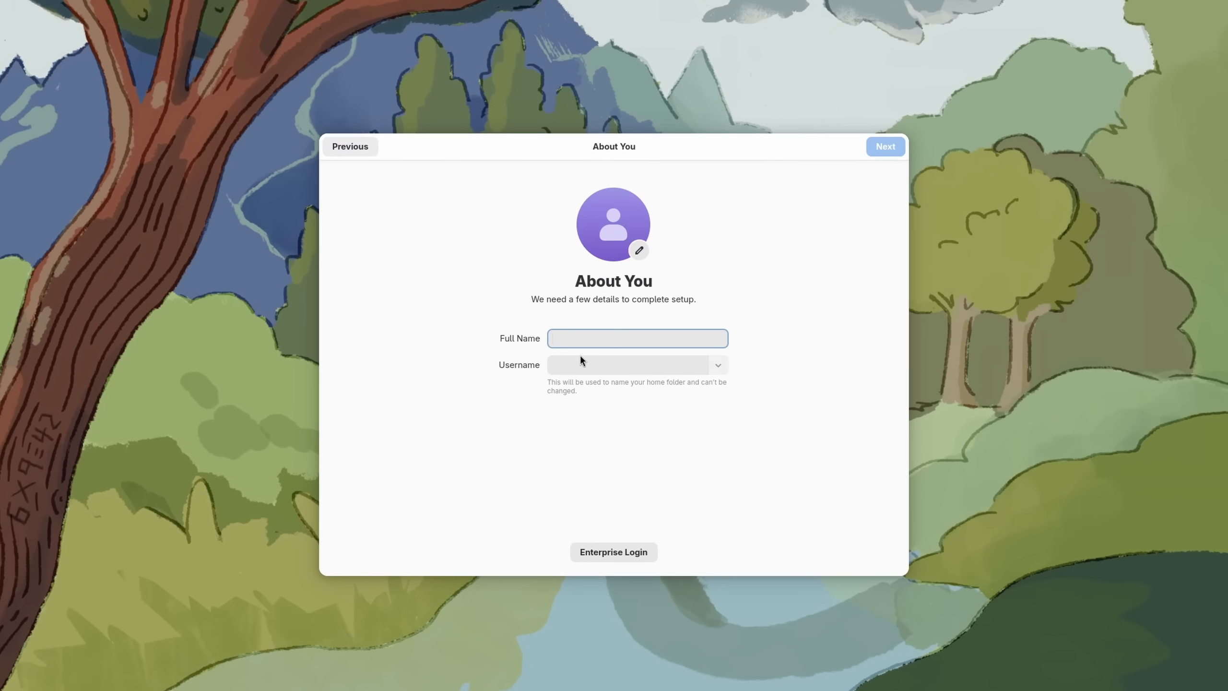
{"action": "left_click", "coordinate": [885, 147]}
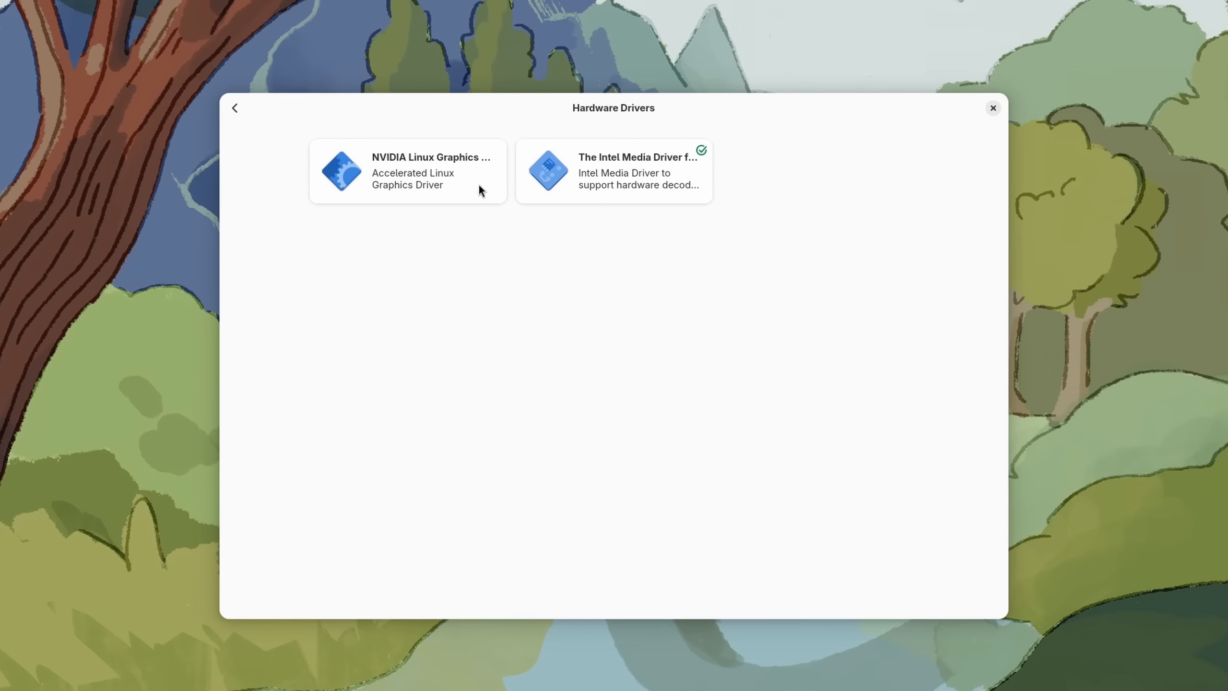
- Show the NVIDIA Linux Graphics Driver details from the Hardware Drivers list
{"action": "left_click", "coordinate": [406, 171]}
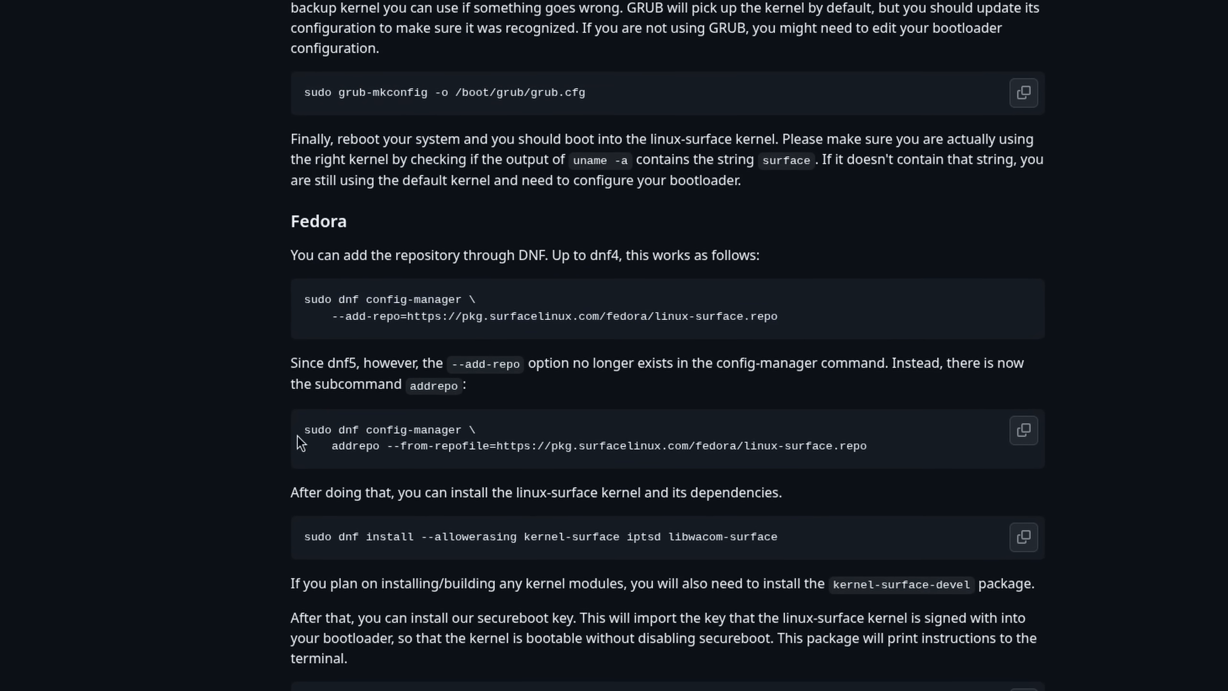
{"action": "scroll", "scroll_direction": "down", "scroll_amount": 3}
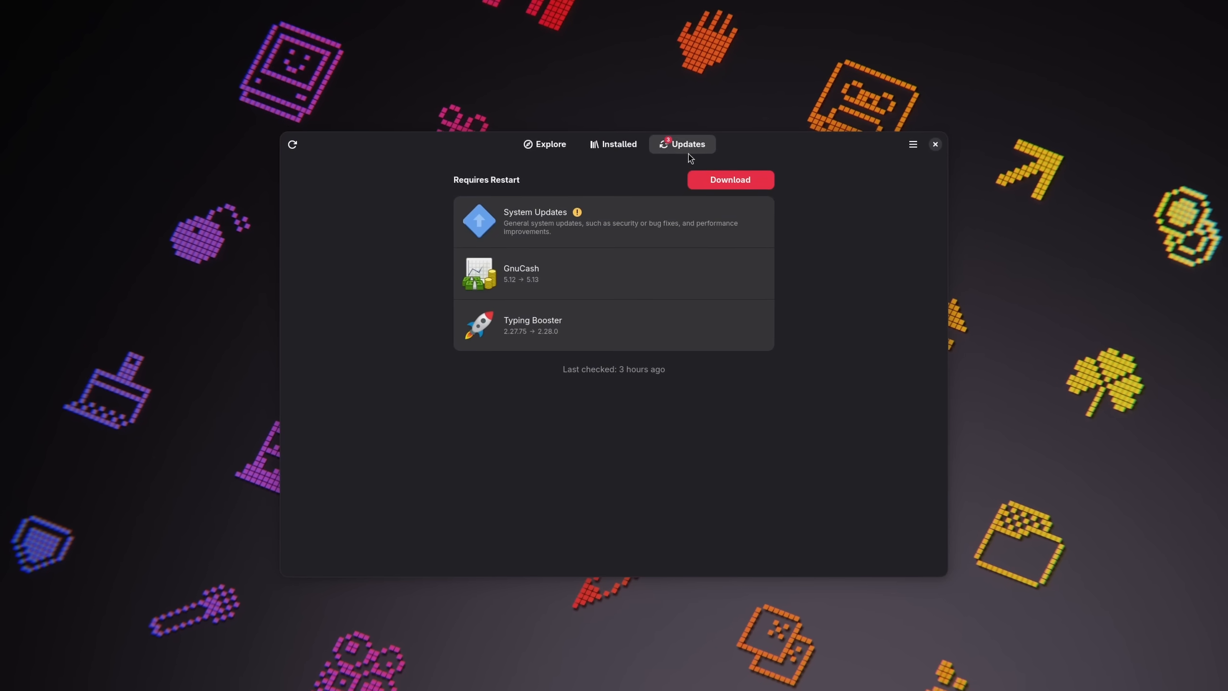
- Download all pending updates, including GnuCash and Typing Booster, from the Updates list
{"action": "left_click", "coordinate": [728, 179]}
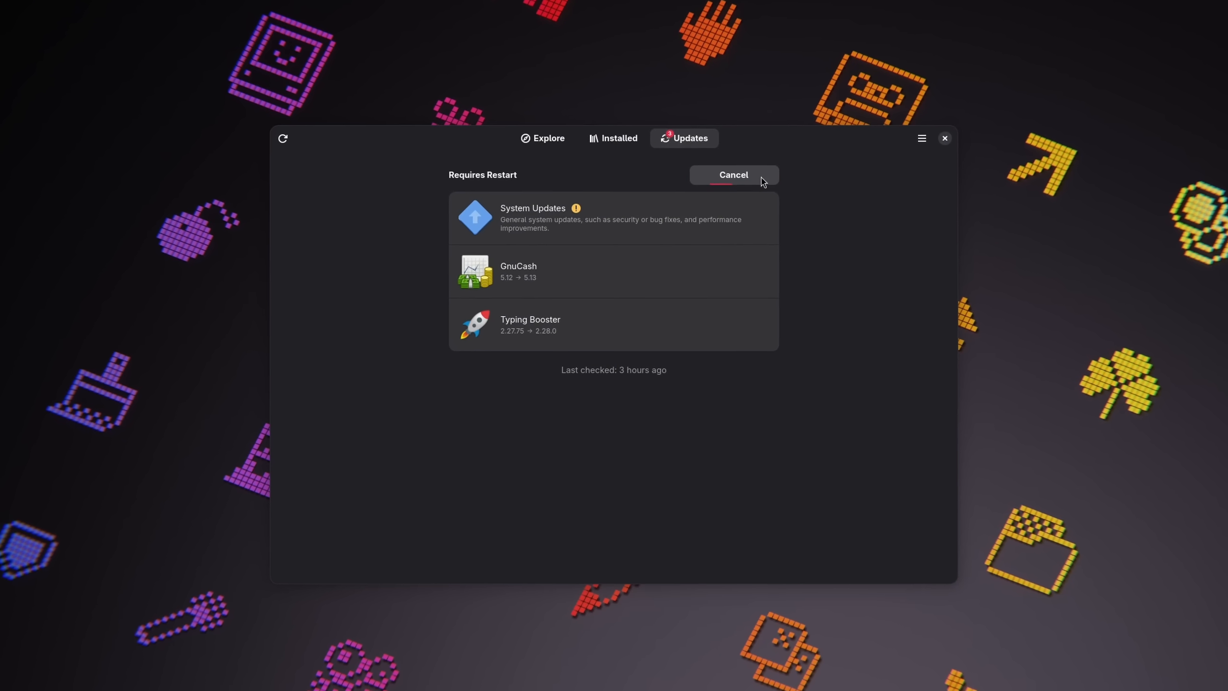
{"action": "left_click", "coordinate": [532, 218]}
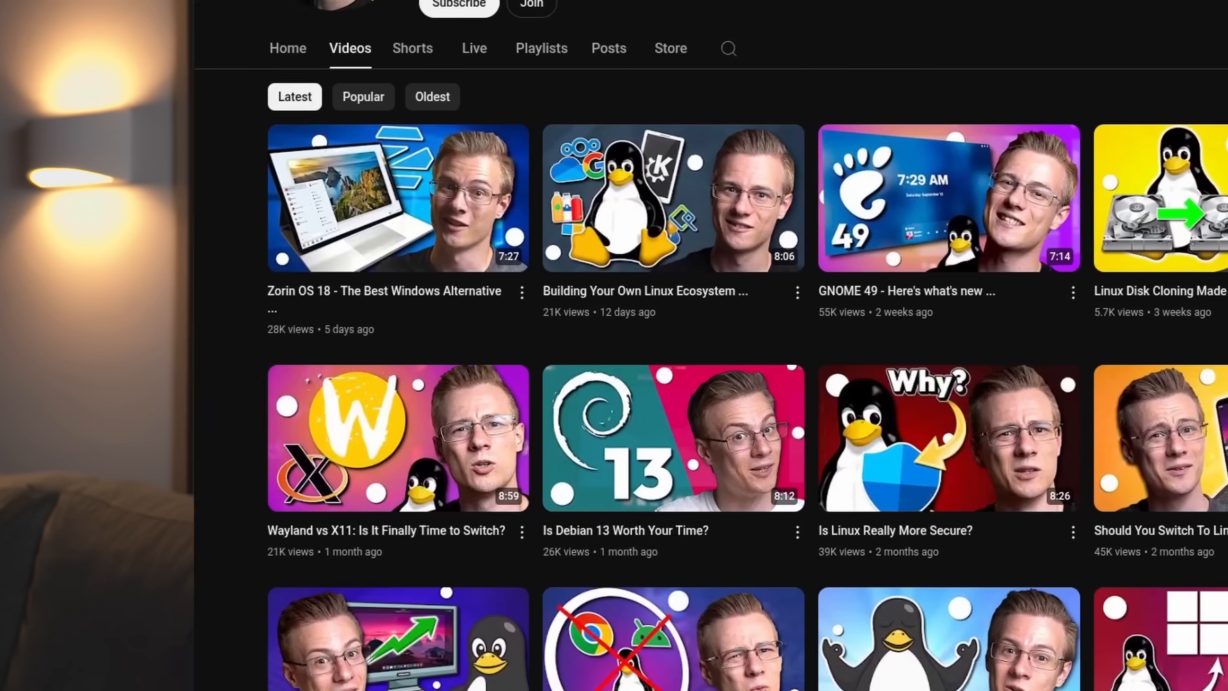
- View the channel's Join membership tiers, then the merch shop's best-selling penguin shirts and mugs
{"action": "scroll", "scroll_direction": "down", "scroll_amount": 3}
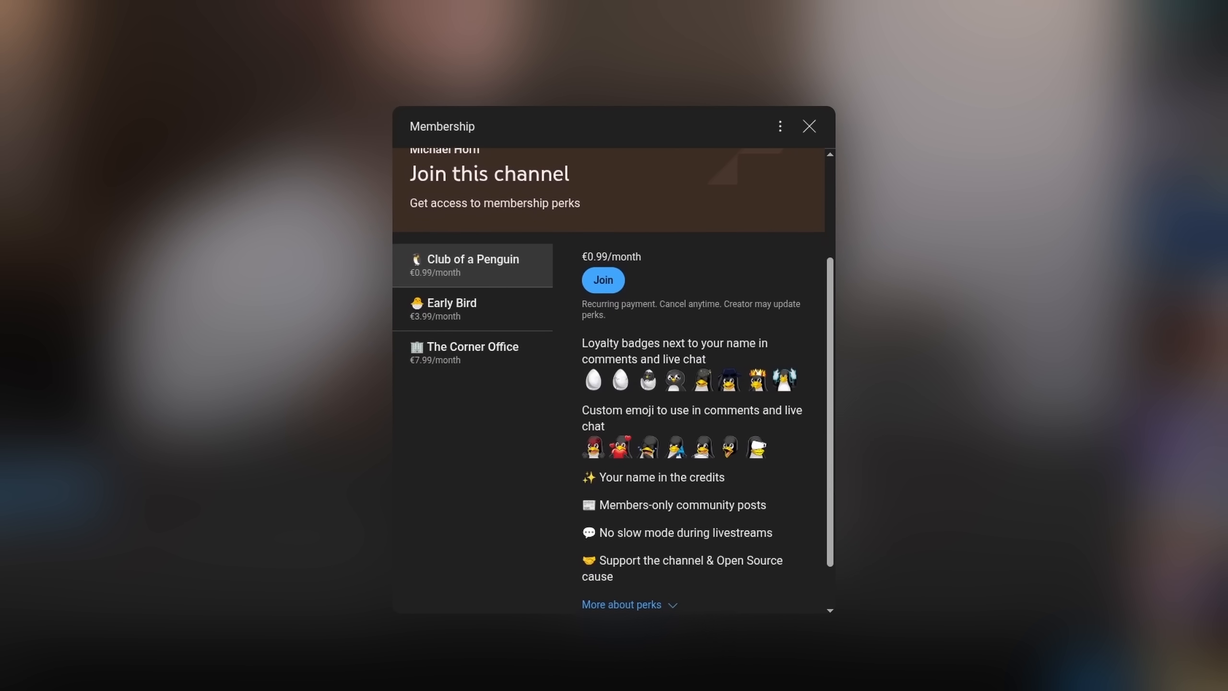
{"action": "left_click", "coordinate": [808, 126]}
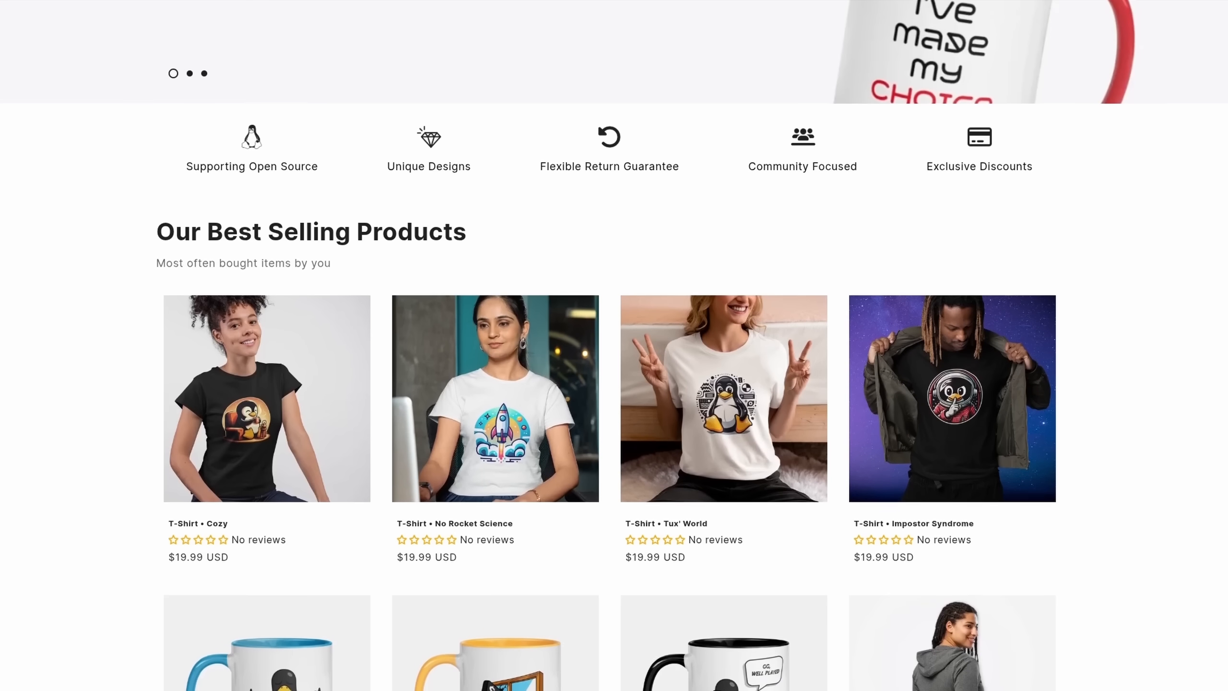
{"action": "scroll", "scroll_direction": "down", "scroll_amount": 3}
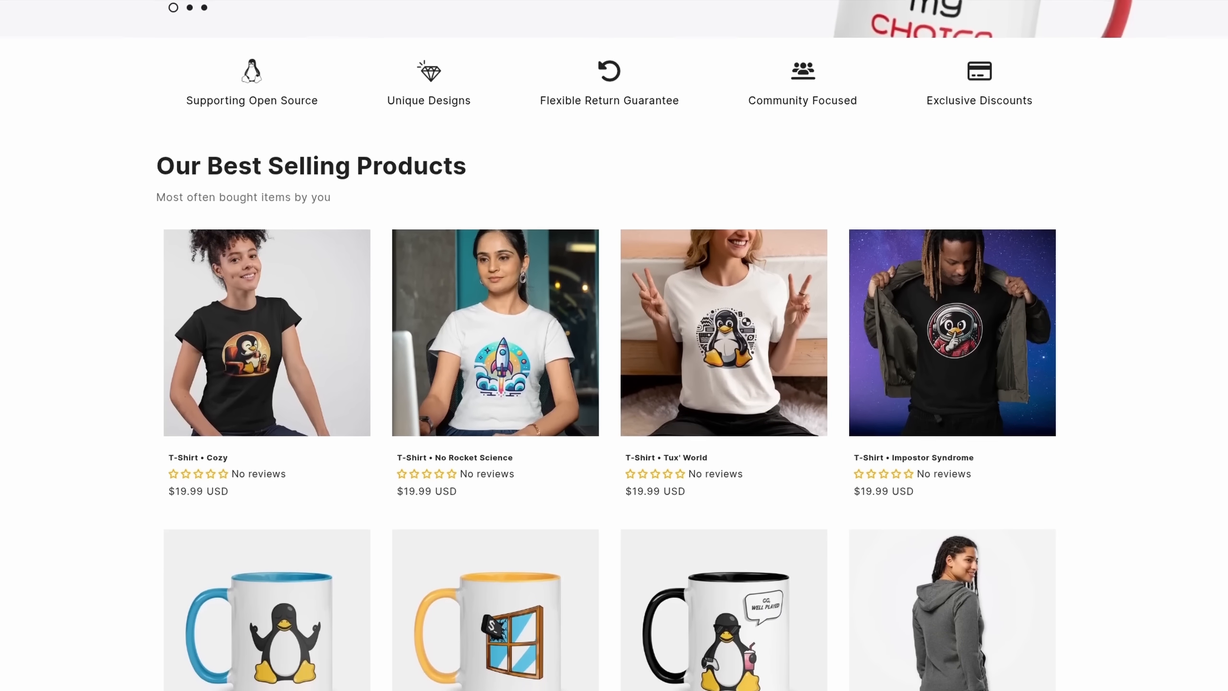